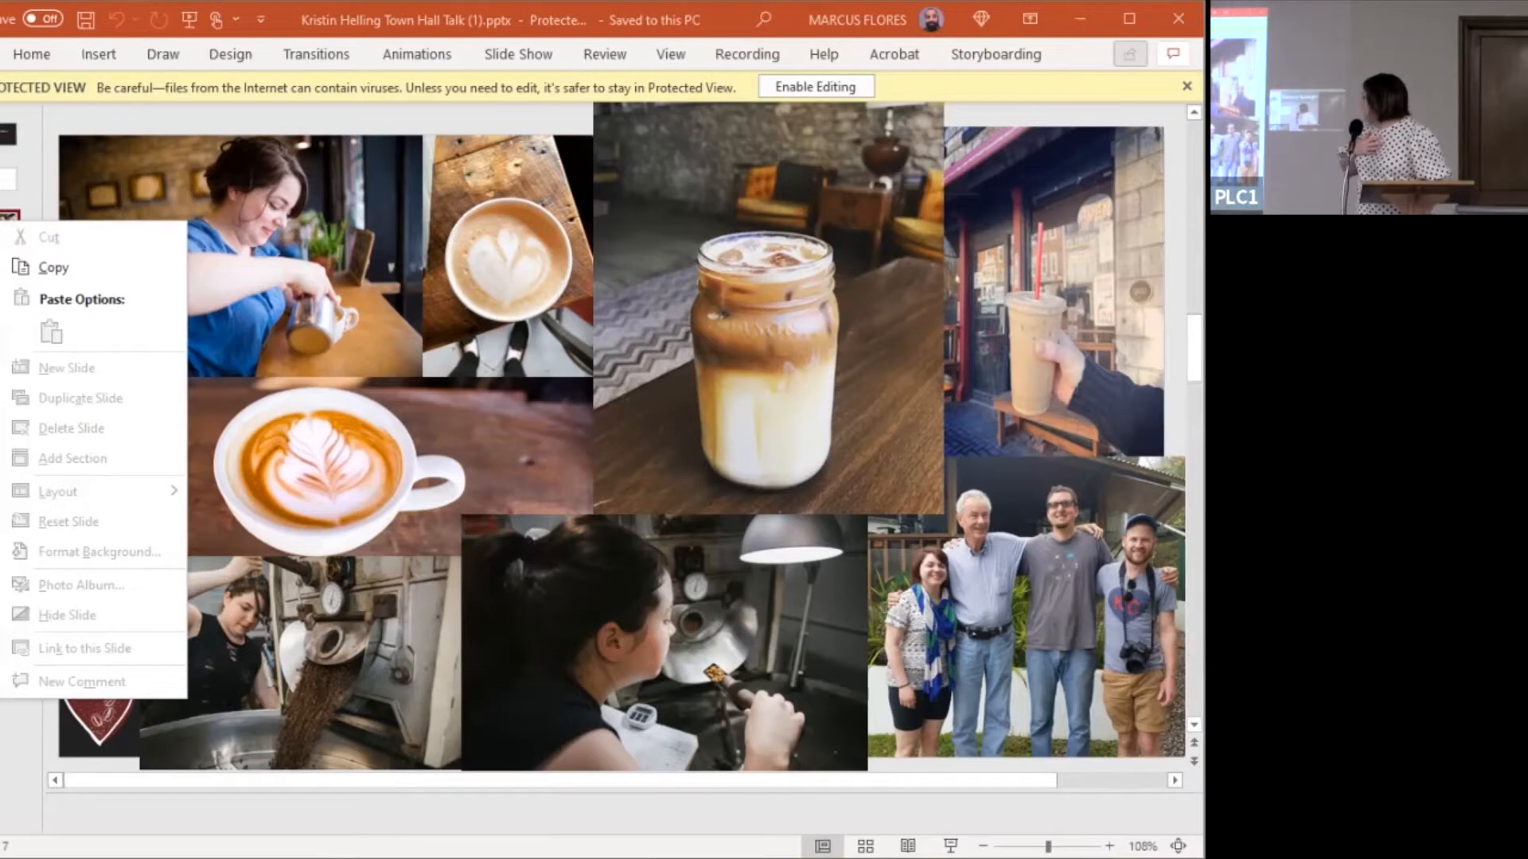
# - Dismiss the slide thumbnail's right-click menu without choosing a command, showing the coffee shop collage slide
pyautogui.click(623, 390)
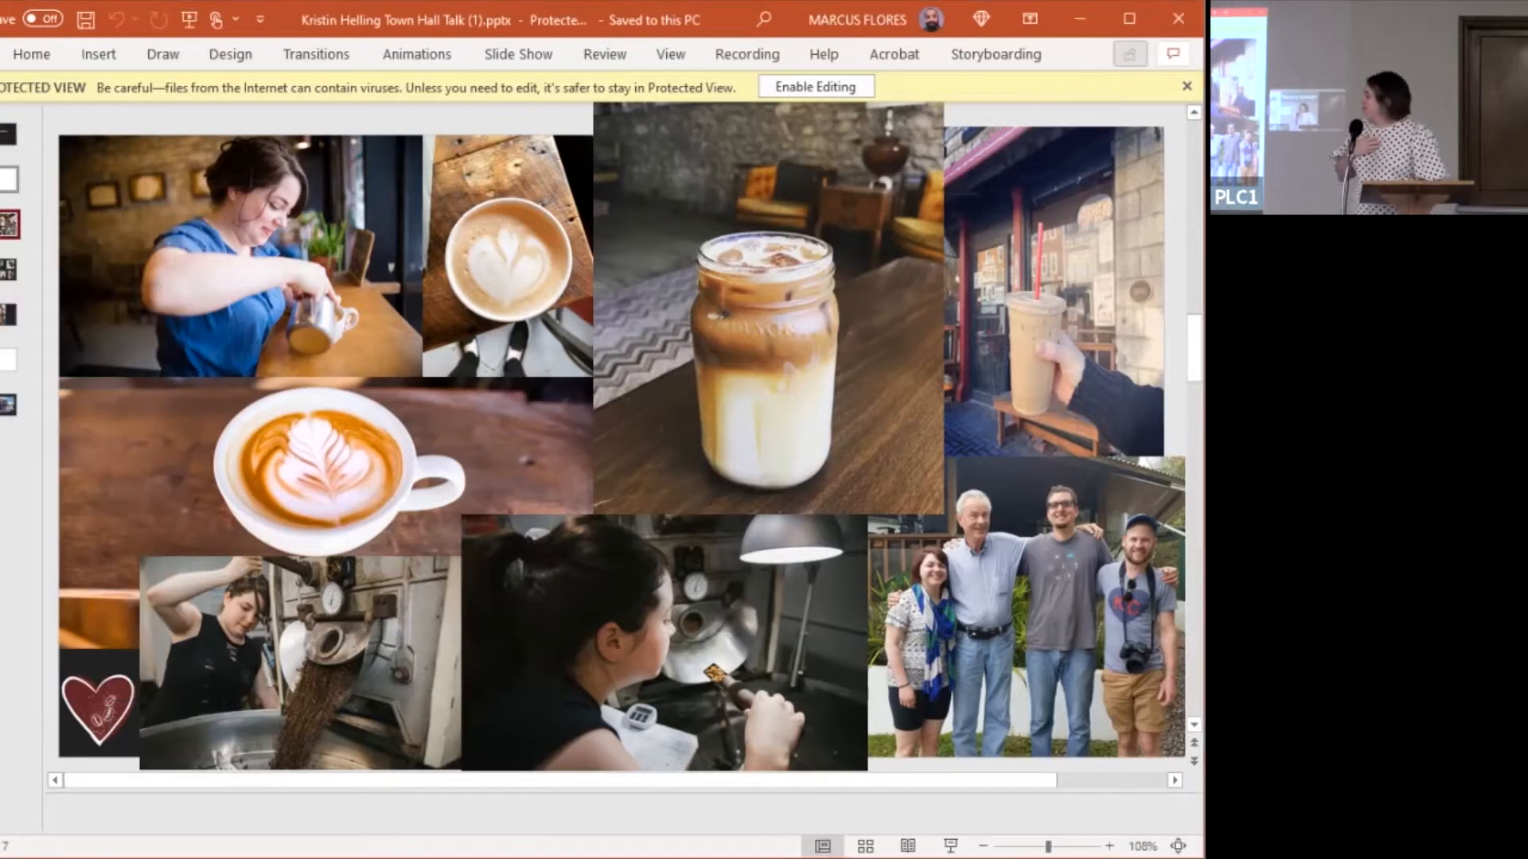